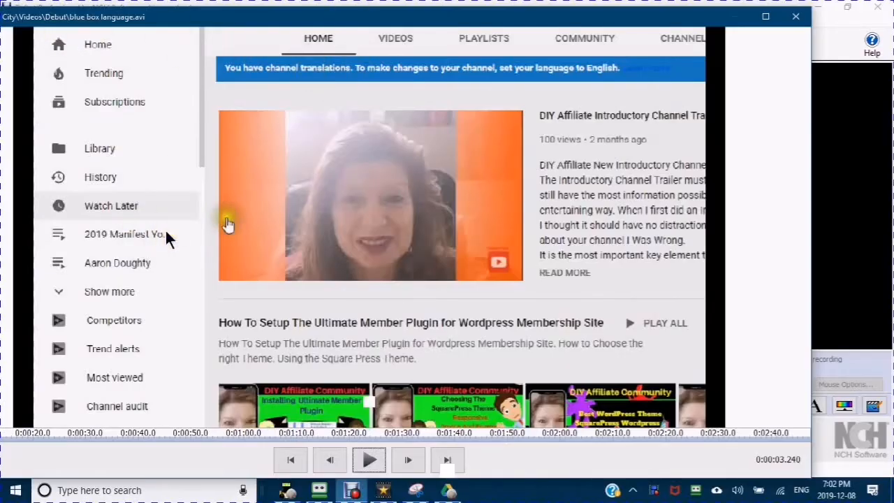
mouse_move(279, 328)
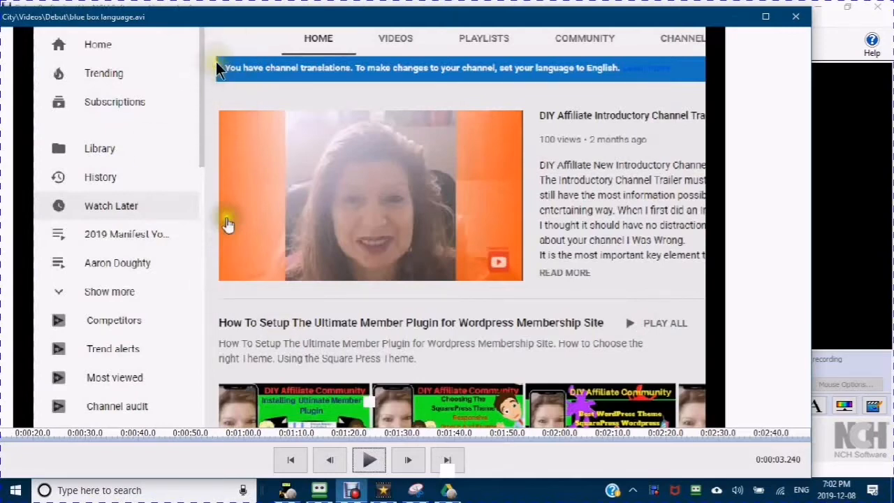
mouse_move(467, 54)
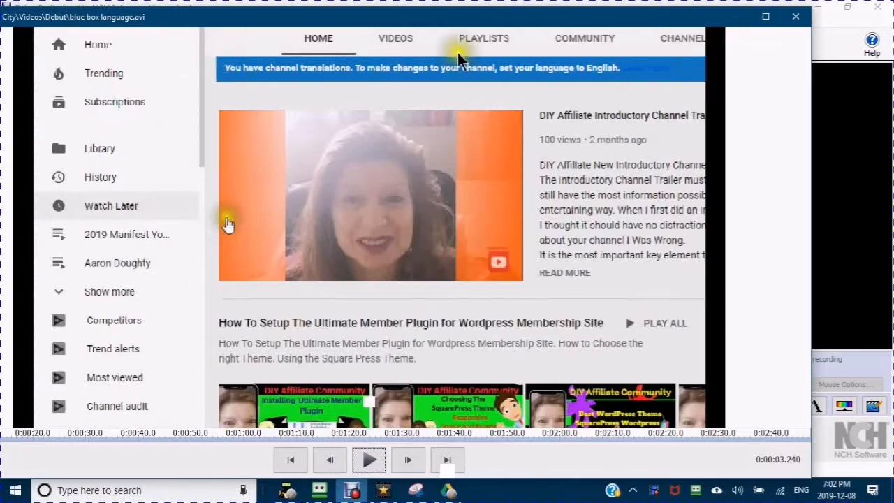
mouse_move(180, 104)
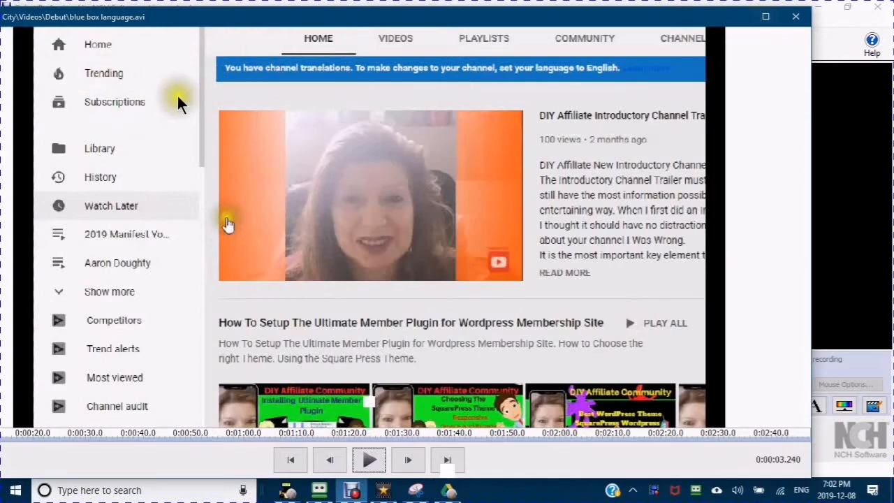
mouse_move(454, 112)
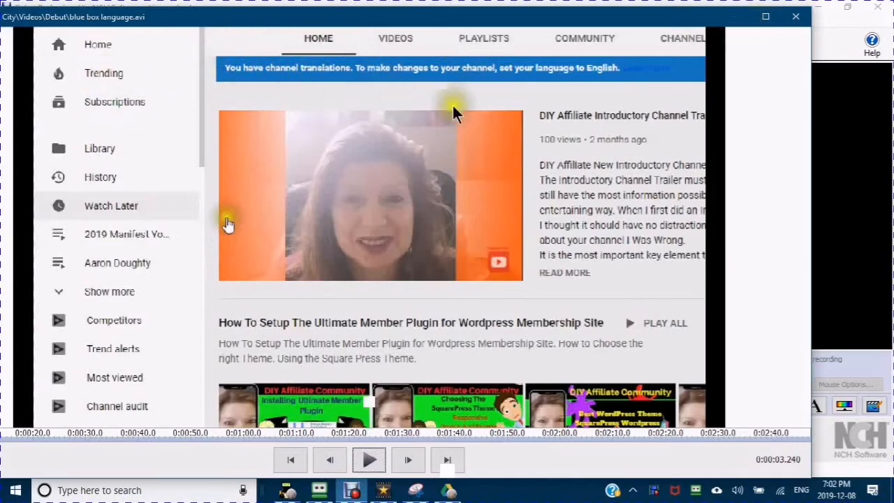
mouse_move(573, 81)
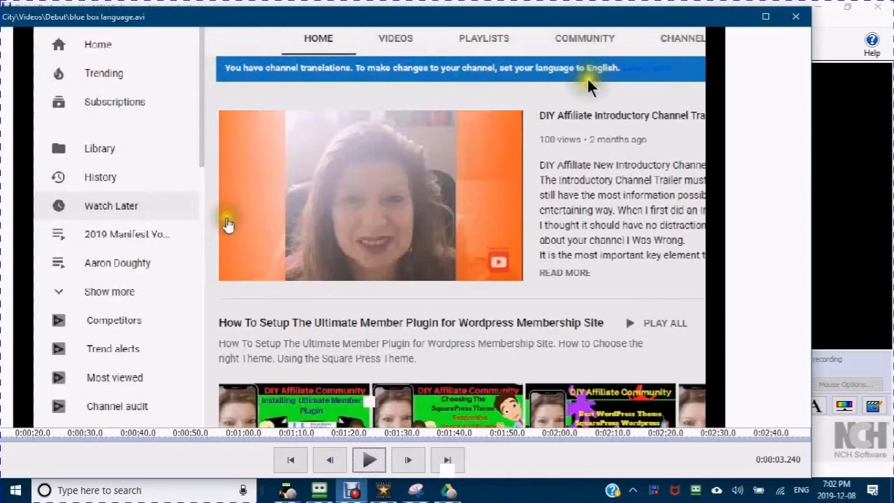
mouse_move(346, 70)
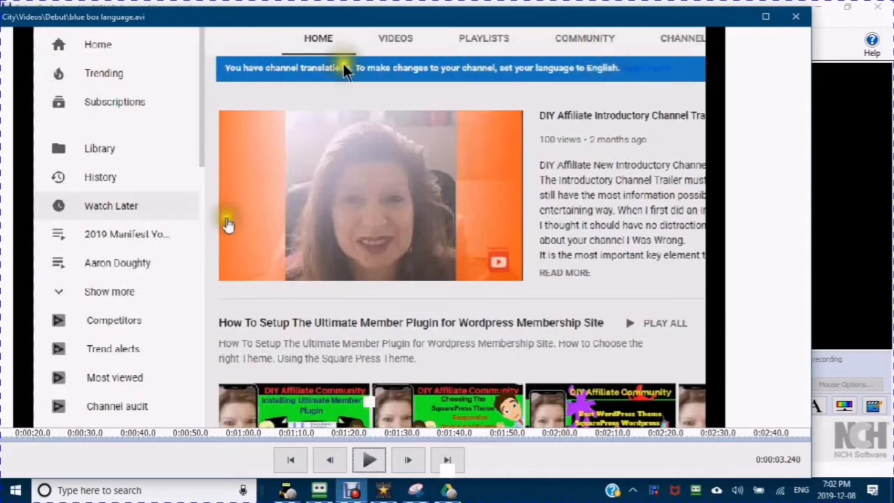
mouse_move(536, 313)
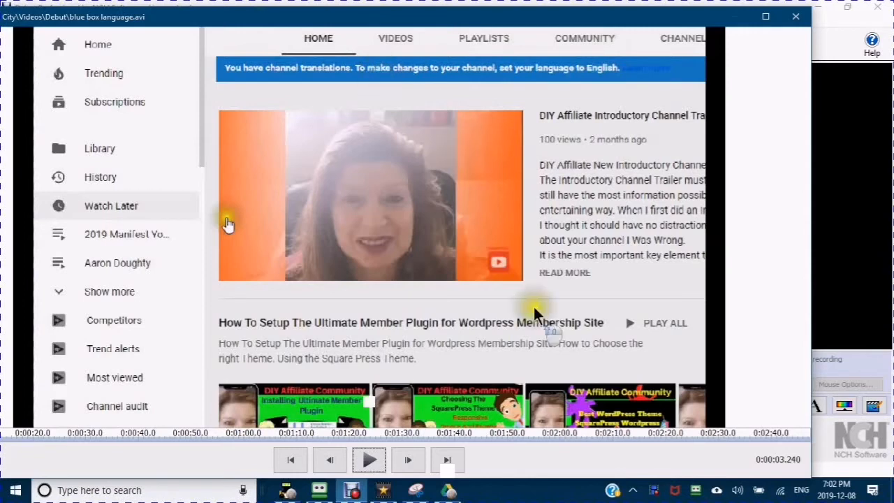
mouse_move(386, 374)
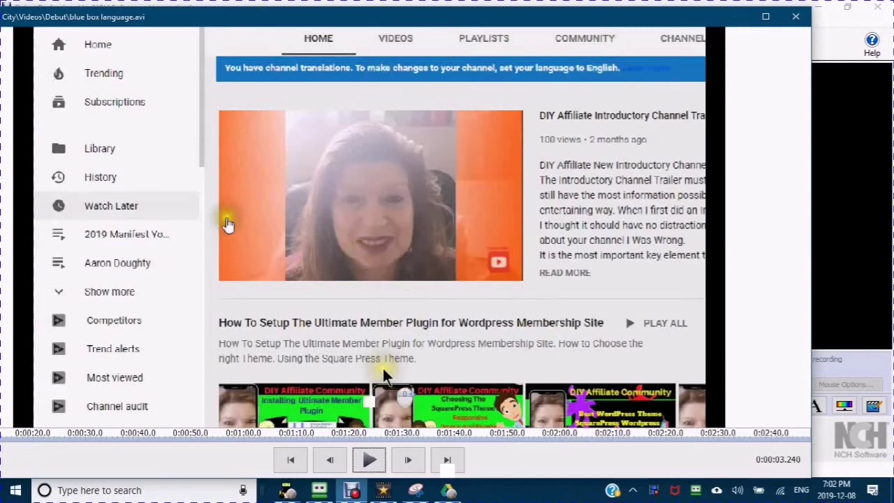
mouse_move(496, 235)
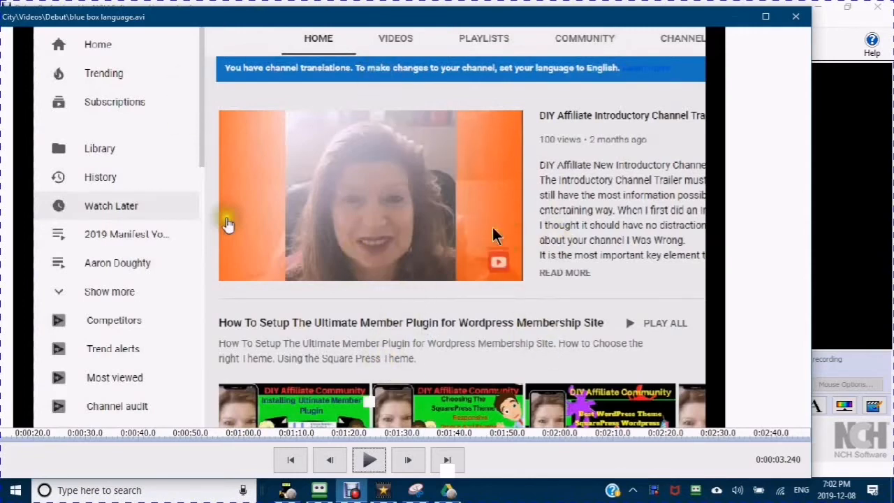
mouse_move(467, 100)
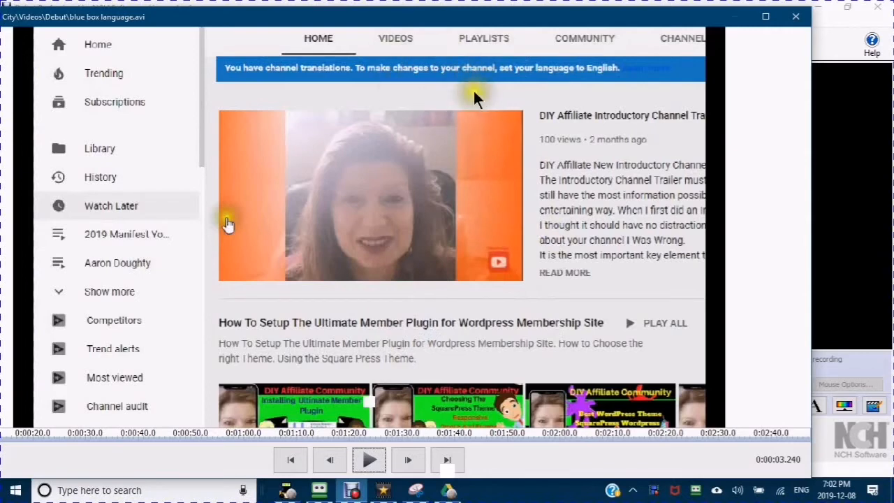
mouse_move(492, 109)
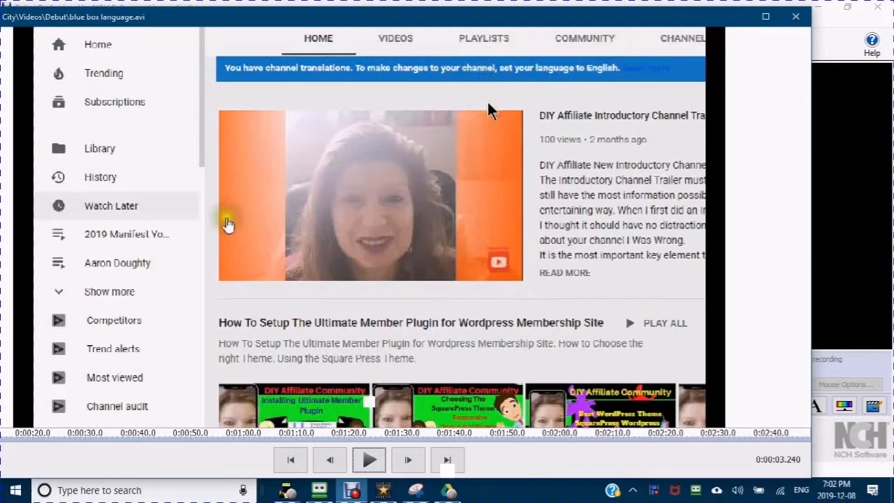
mouse_move(500, 92)
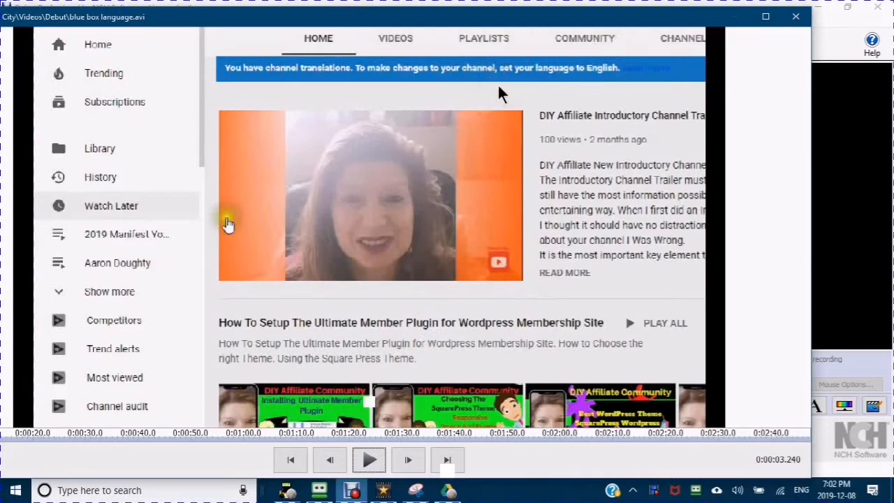
mouse_move(326, 67)
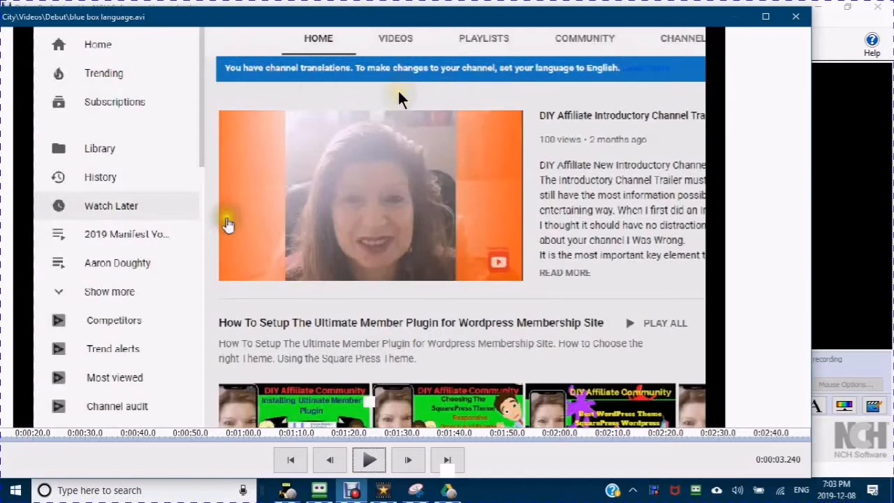
mouse_move(680, 92)
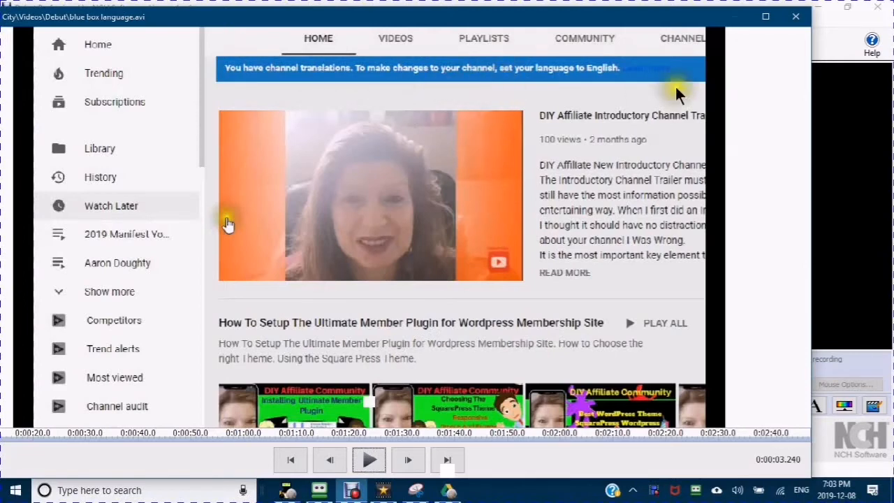
mouse_move(453, 97)
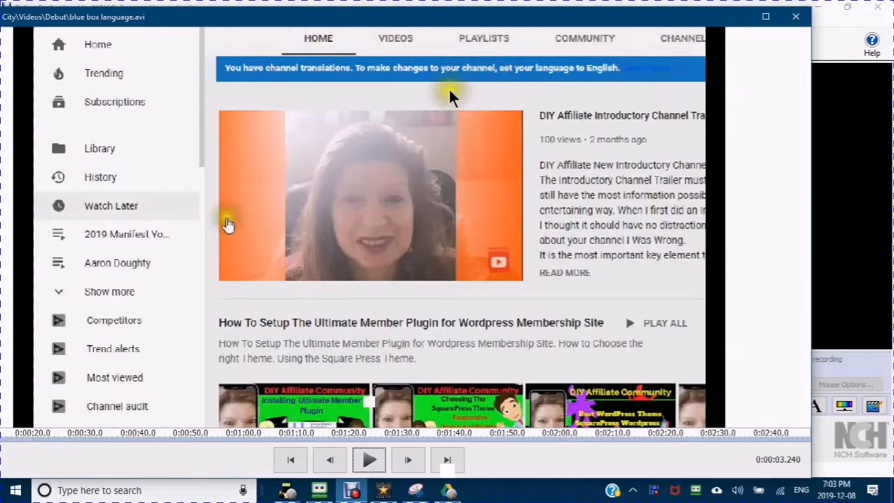
mouse_move(458, 102)
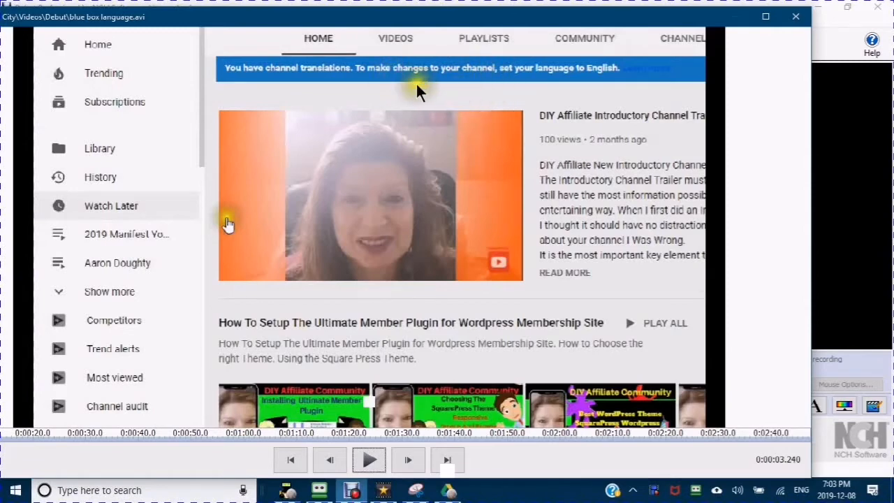
mouse_move(509, 112)
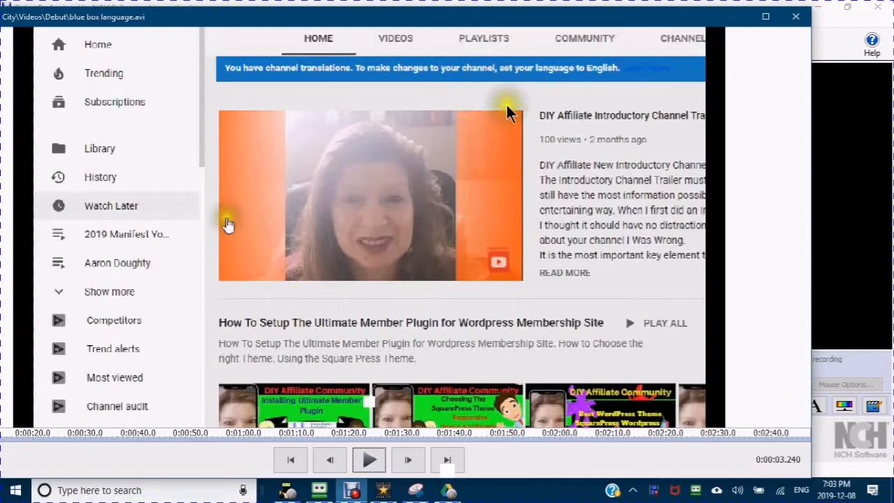
mouse_move(259, 62)
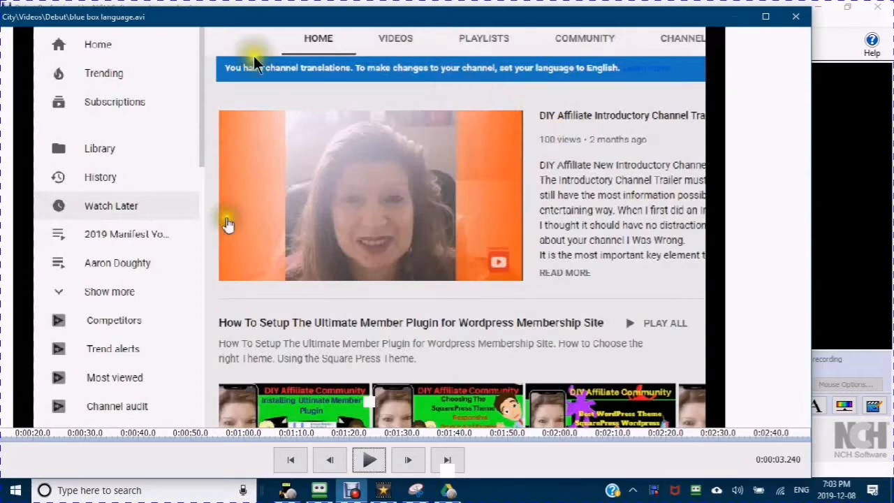
mouse_move(497, 130)
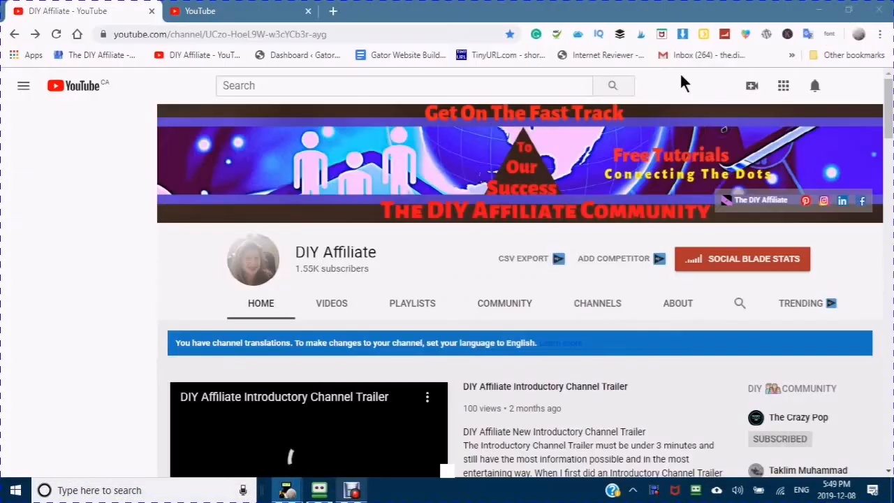
- Dismiss the image context menu and bring up the account menu from the profile avatar
click(23, 85)
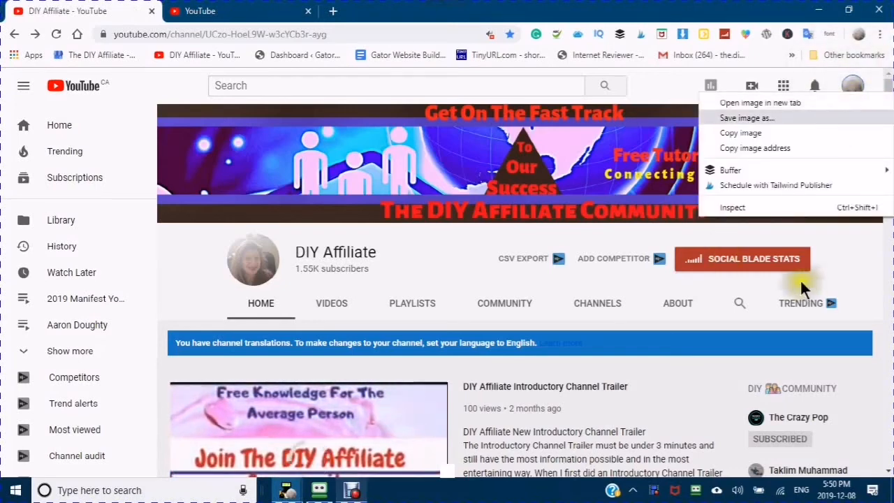
click(852, 85)
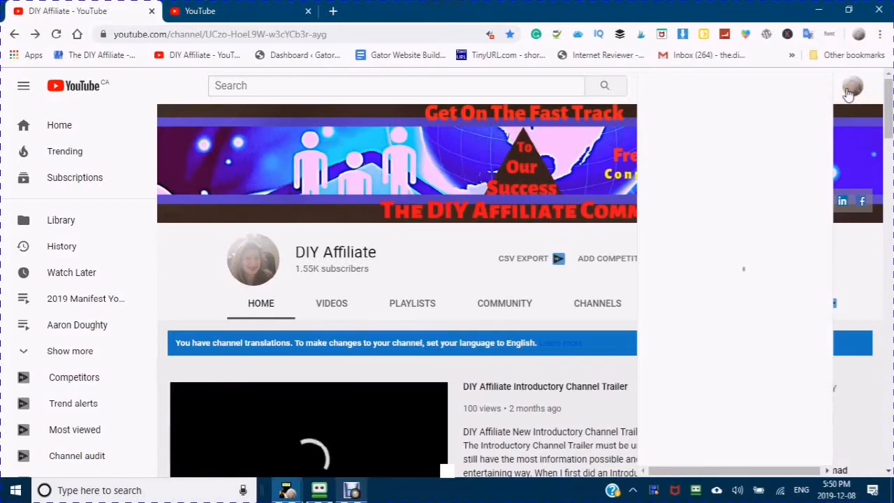
- Change the account language from British English to English (US) via the avatar menu's language list
click(851, 87)
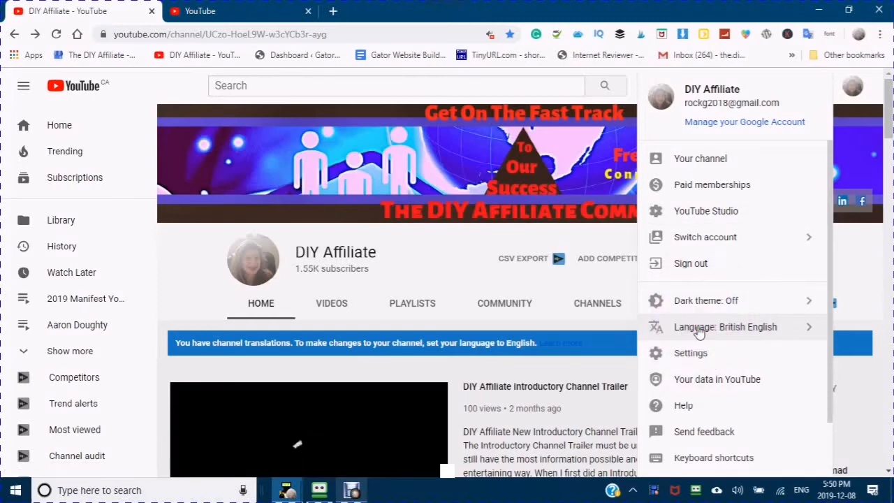
click(724, 327)
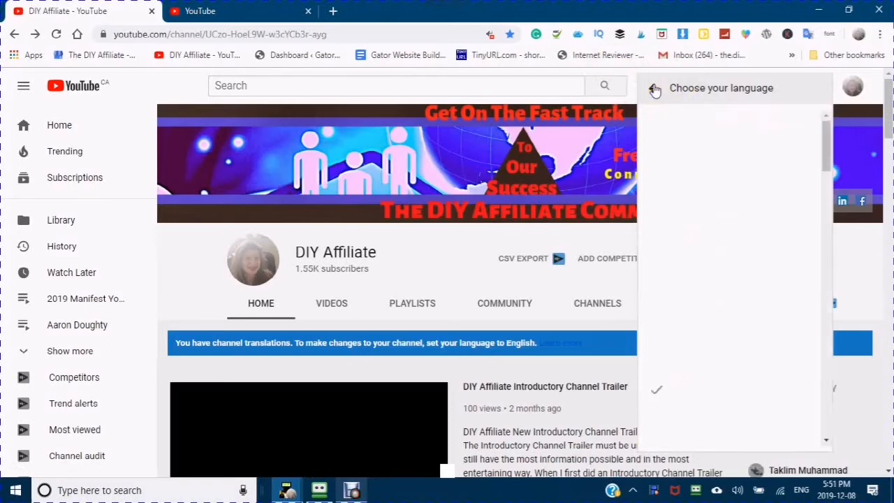
mouse_move(649, 126)
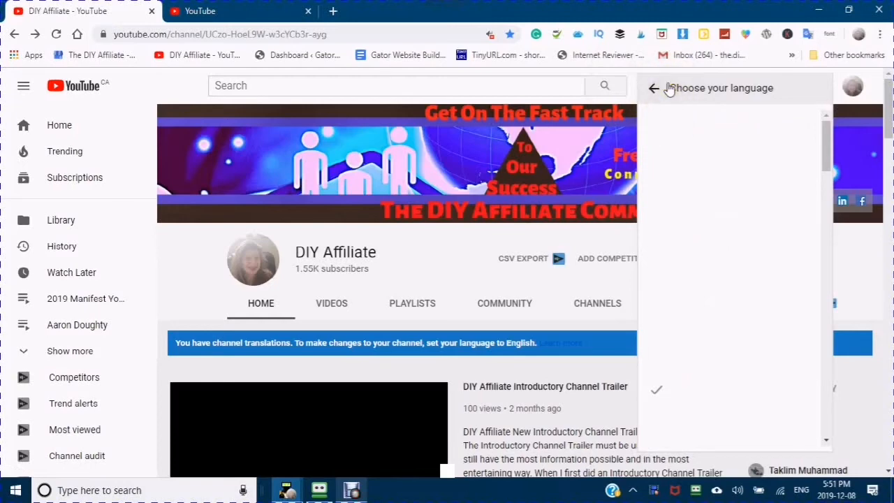
mouse_move(720, 126)
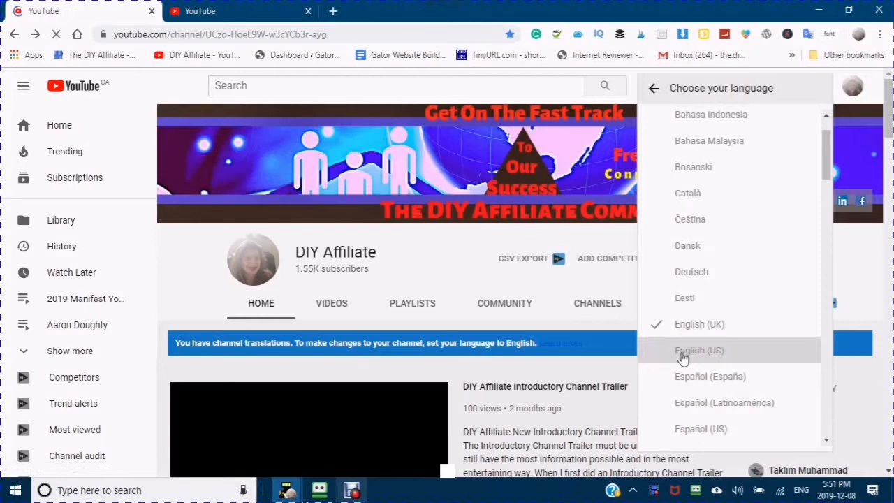
click(698, 349)
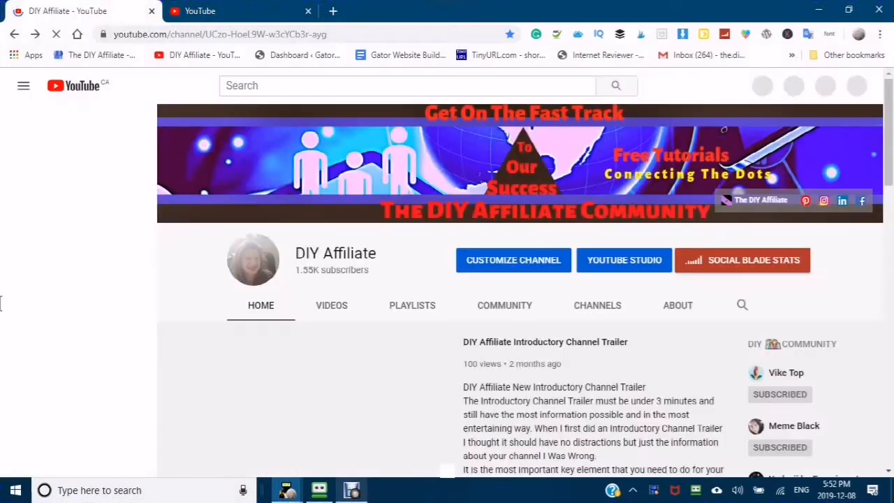